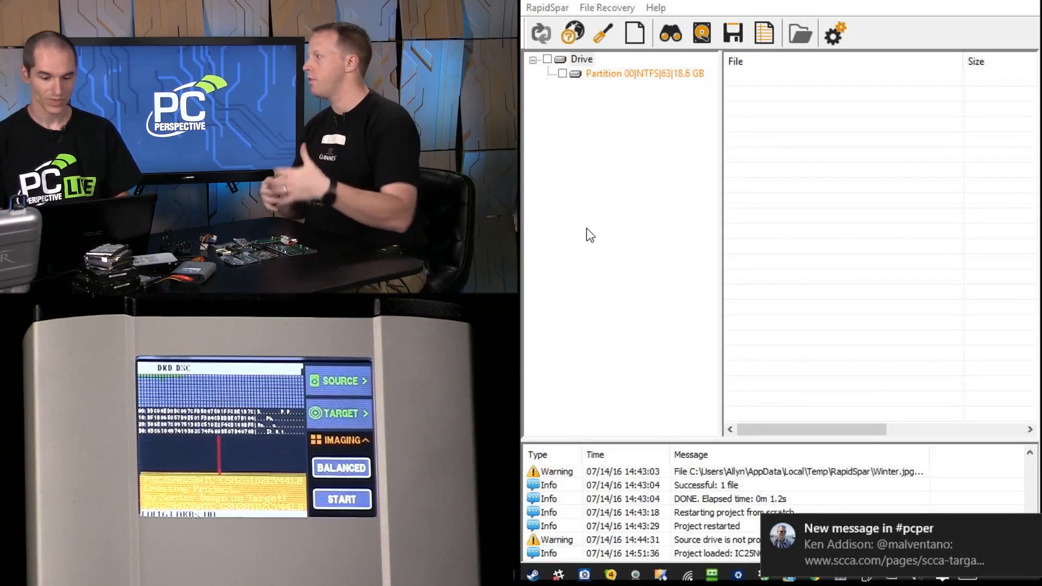
Select the drive and scan Partition 00's NTFS filesystem to reveal its root folder.
click(583, 59)
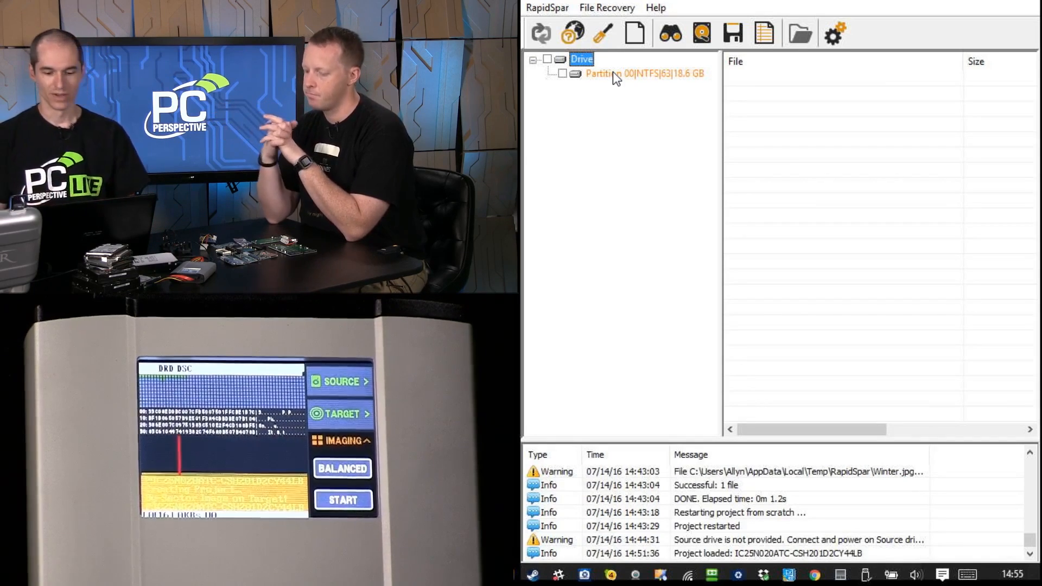
click(620, 74)
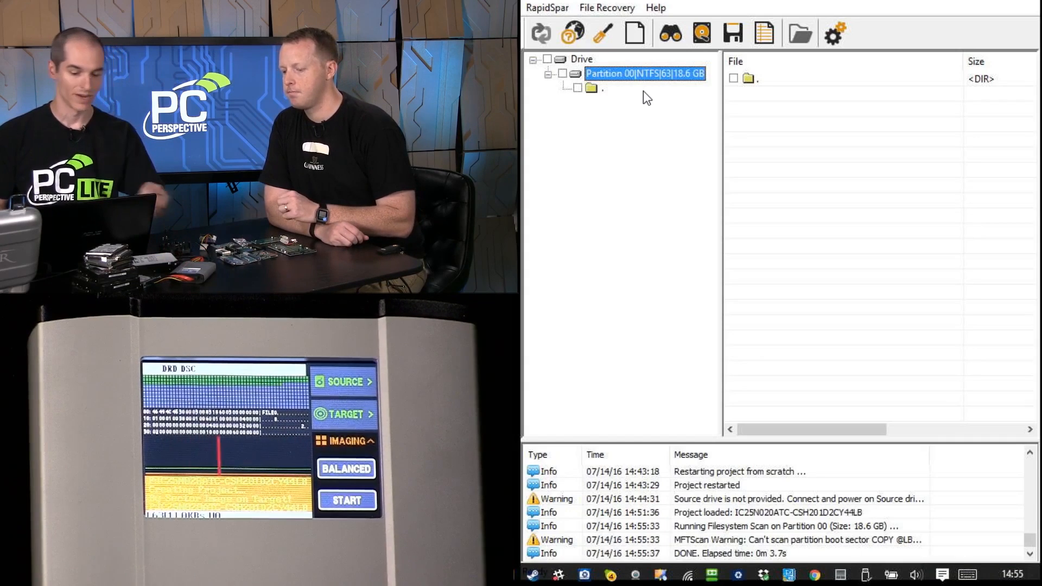
Load Partition 00's full file tree, then bring up the file search parameters.
right_click(644, 74)
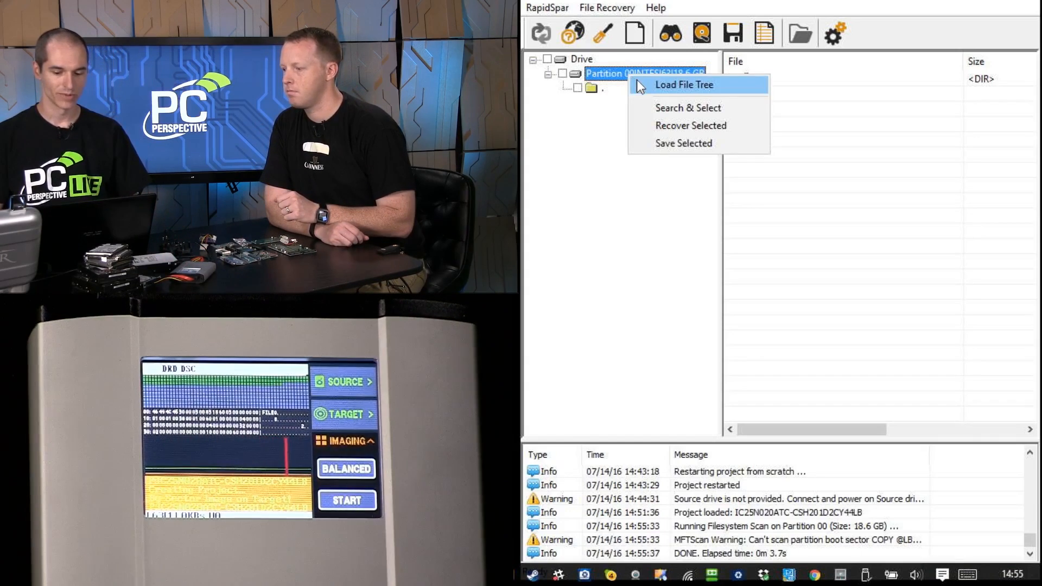
click(685, 85)
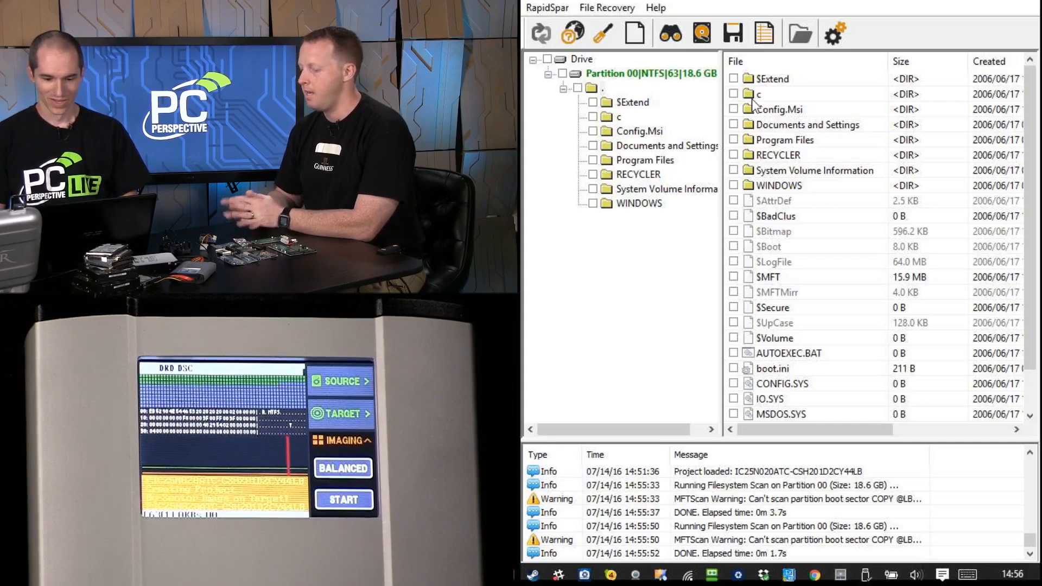
click(670, 32)
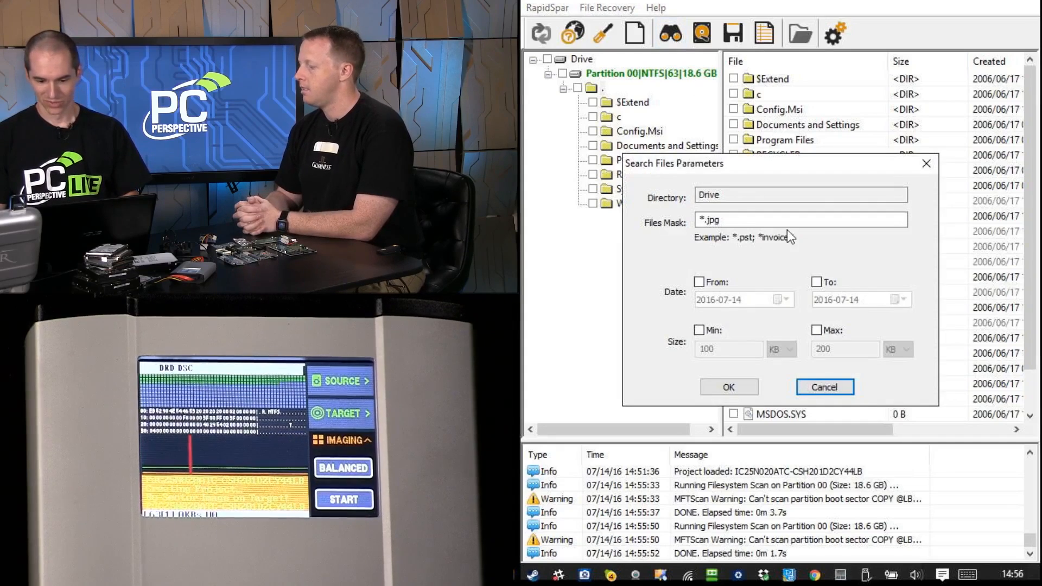
Run the *.jpg search, marking the 412 matching files across the folders.
click(730, 386)
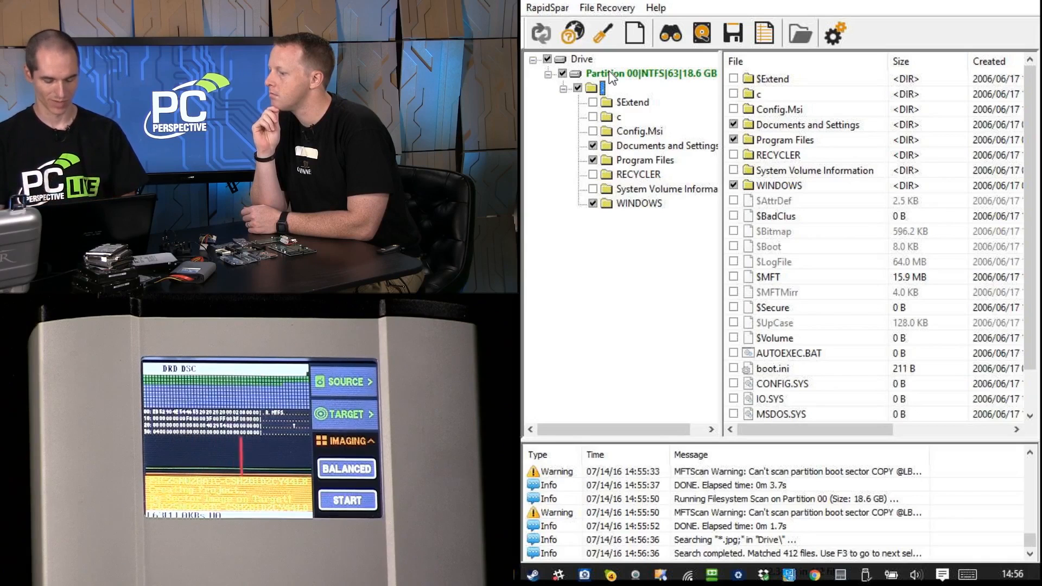
Start Recover Selected for the marked .jpg files from the drive's context menu.
right_click(581, 60)
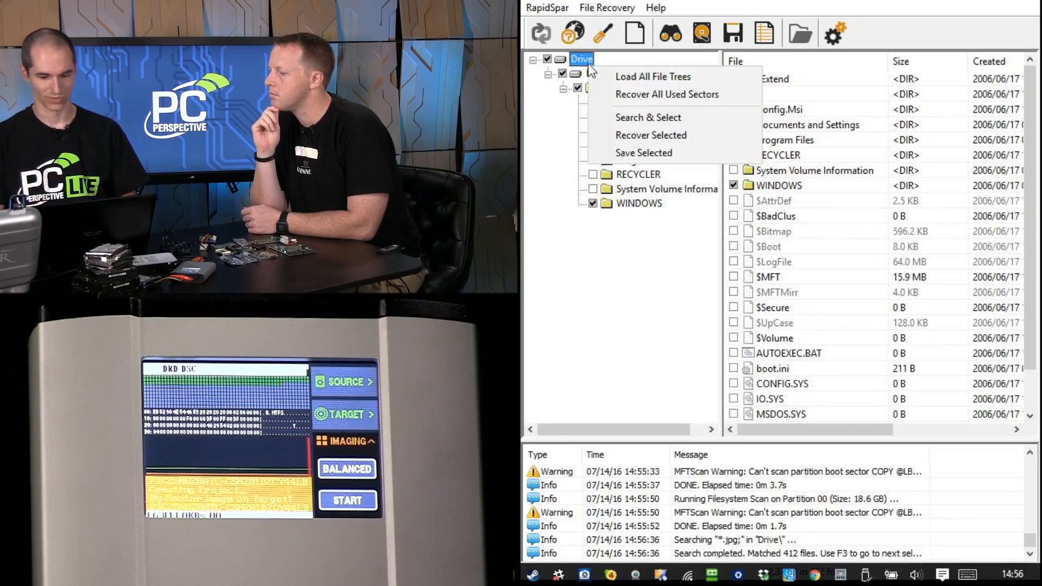
mouse_move(705, 143)
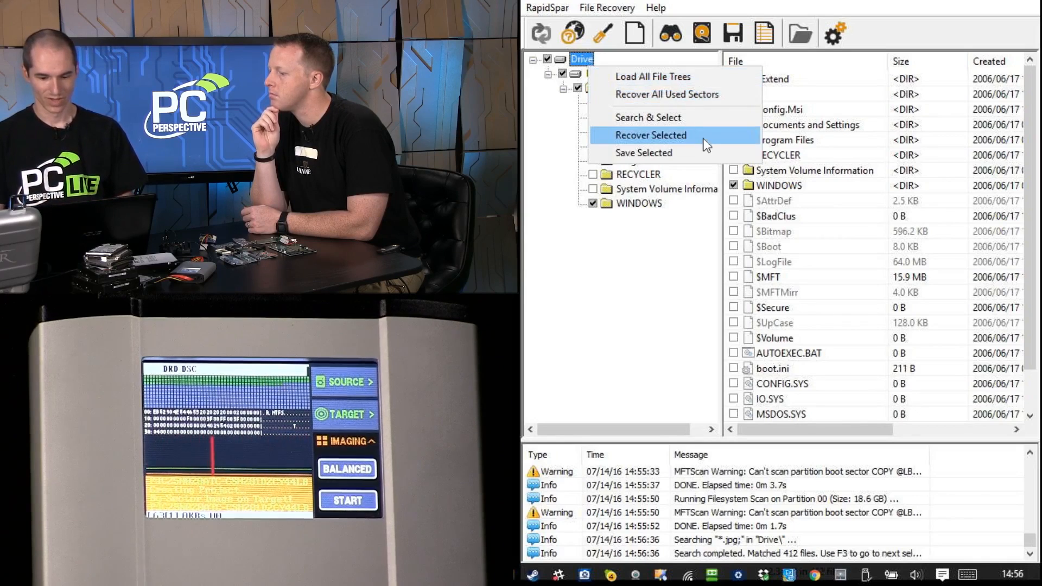
mouse_move(692, 140)
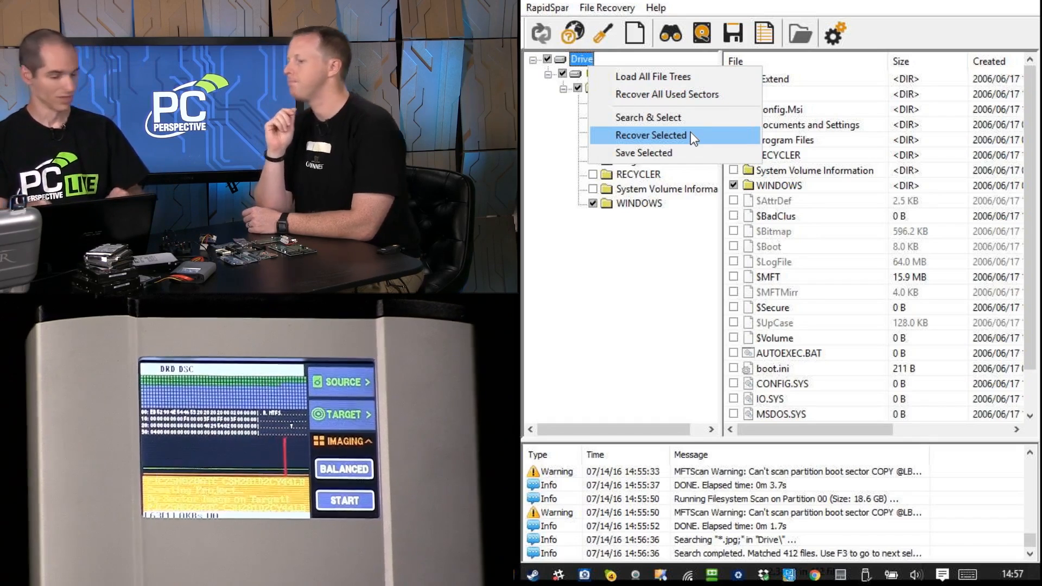
click(650, 135)
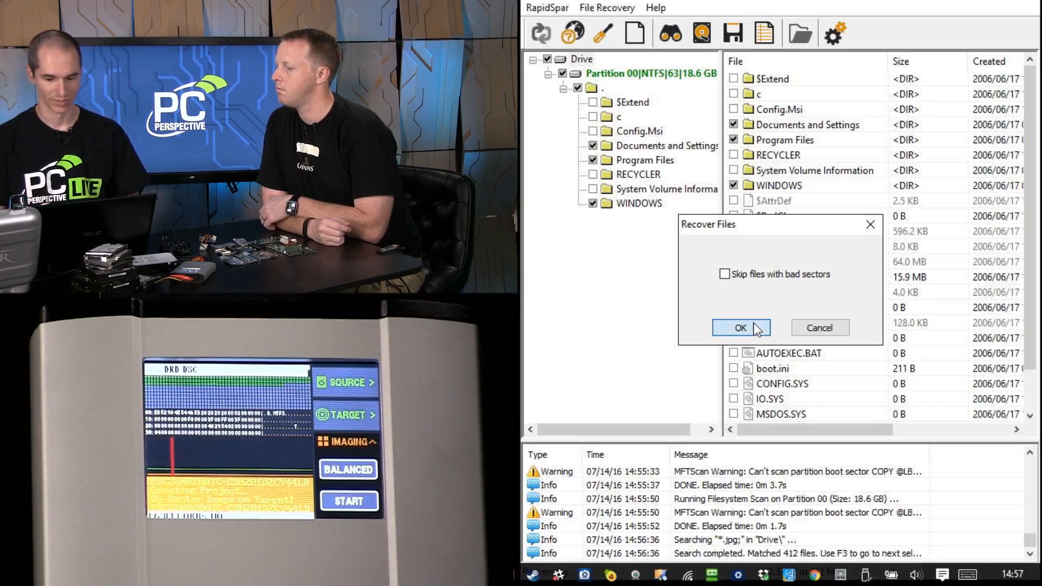
Confirm recovery of all 412 .jpg files without skipping bad-sector files.
click(740, 327)
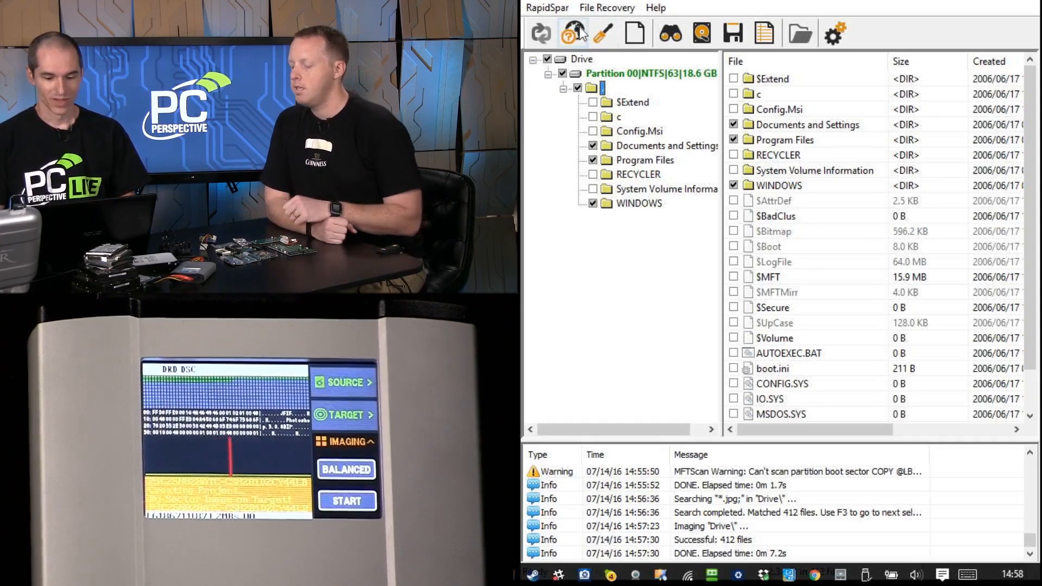
mouse_move(572, 31)
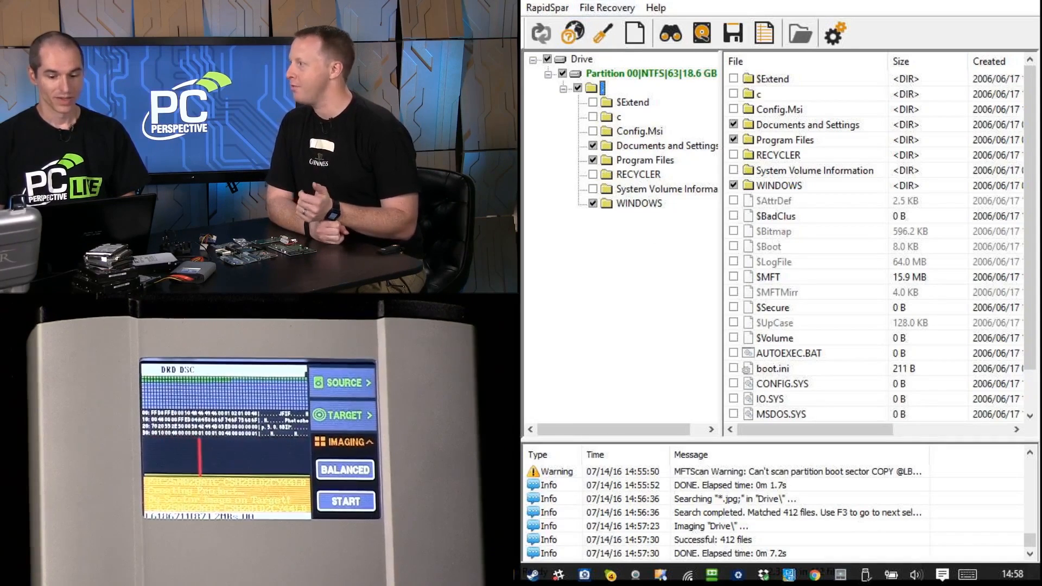
mouse_move(569, 33)
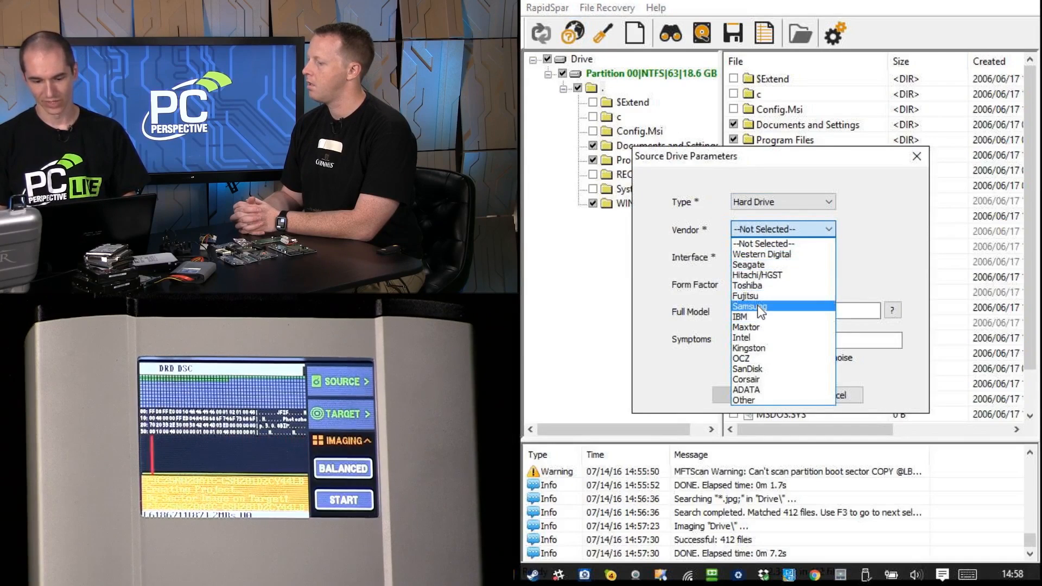
Record the source as an IBM IDE 2.5" laptop drive and run diagnostics.
click(742, 317)
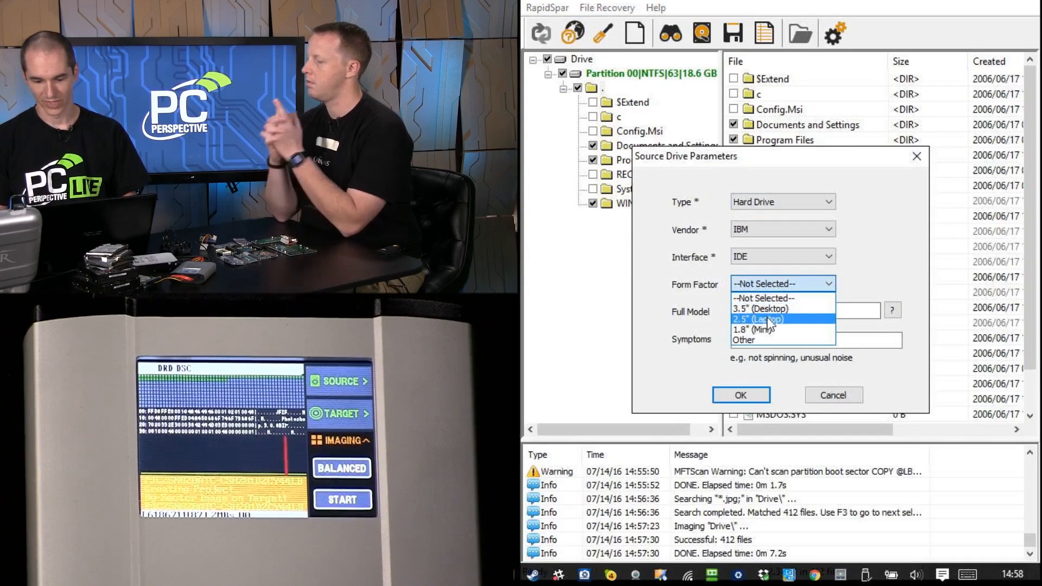
click(763, 319)
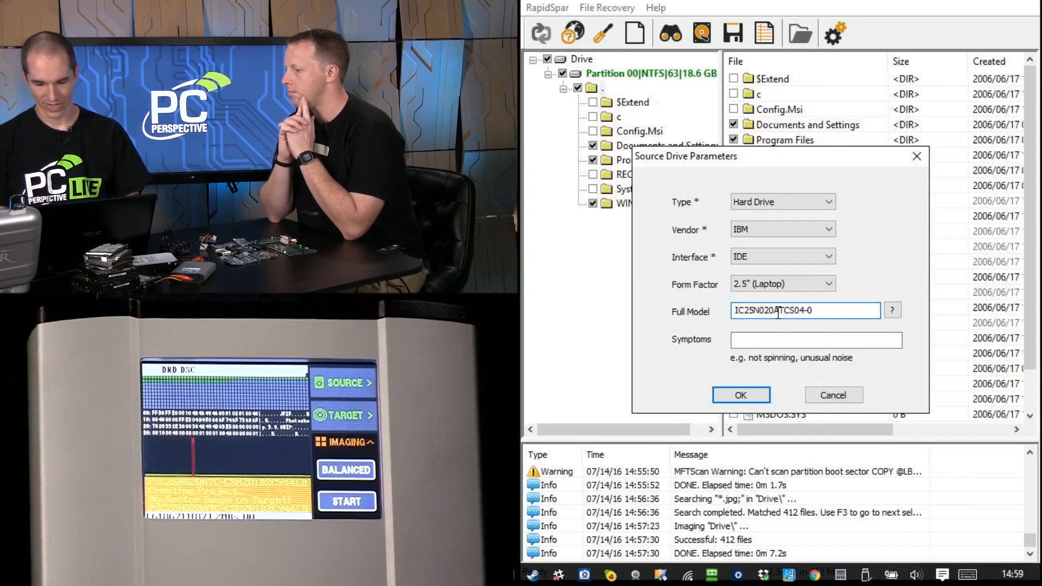
click(740, 395)
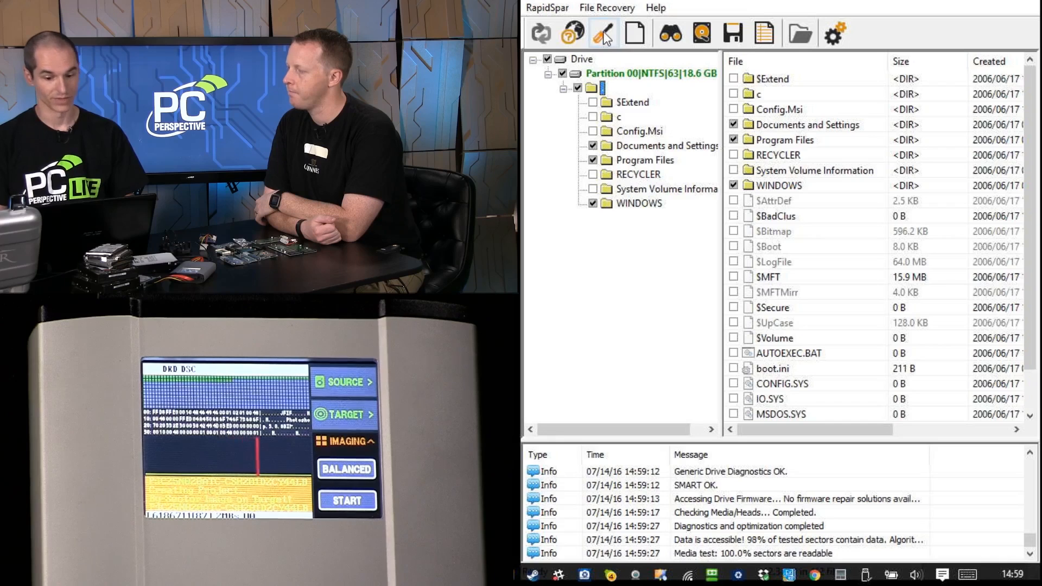
mouse_move(598, 33)
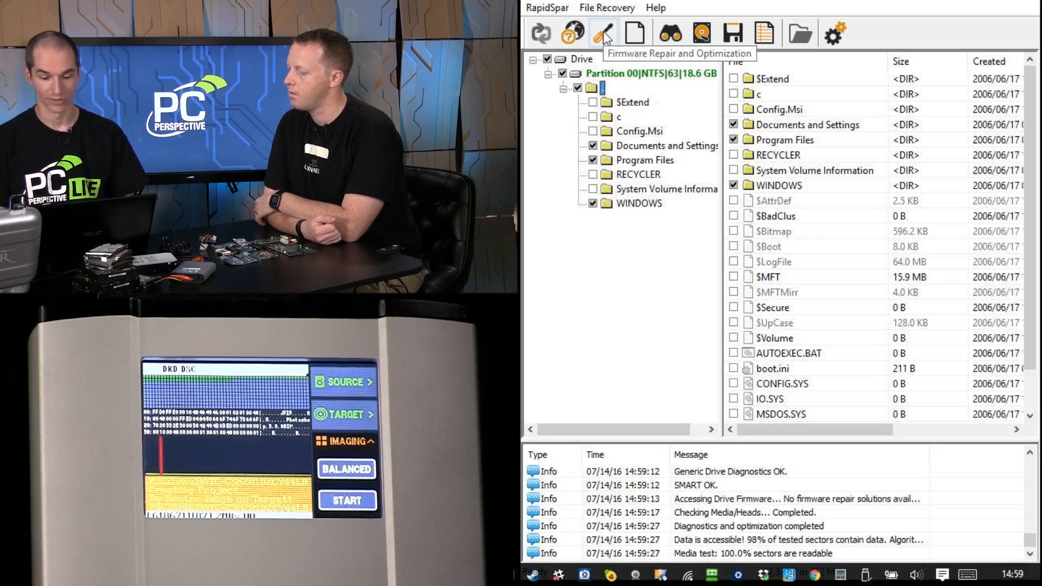
click(599, 33)
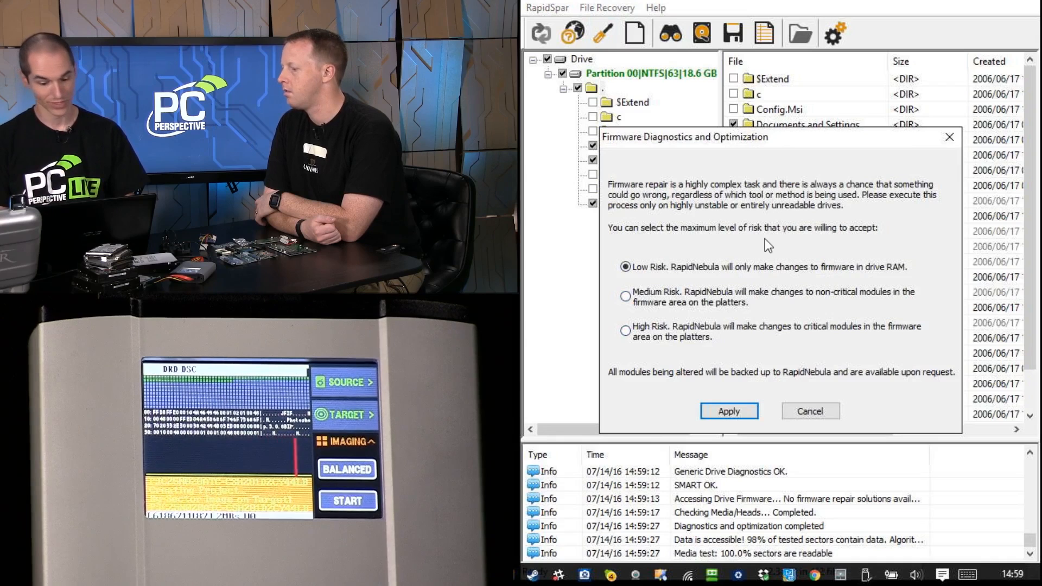
mouse_move(767, 219)
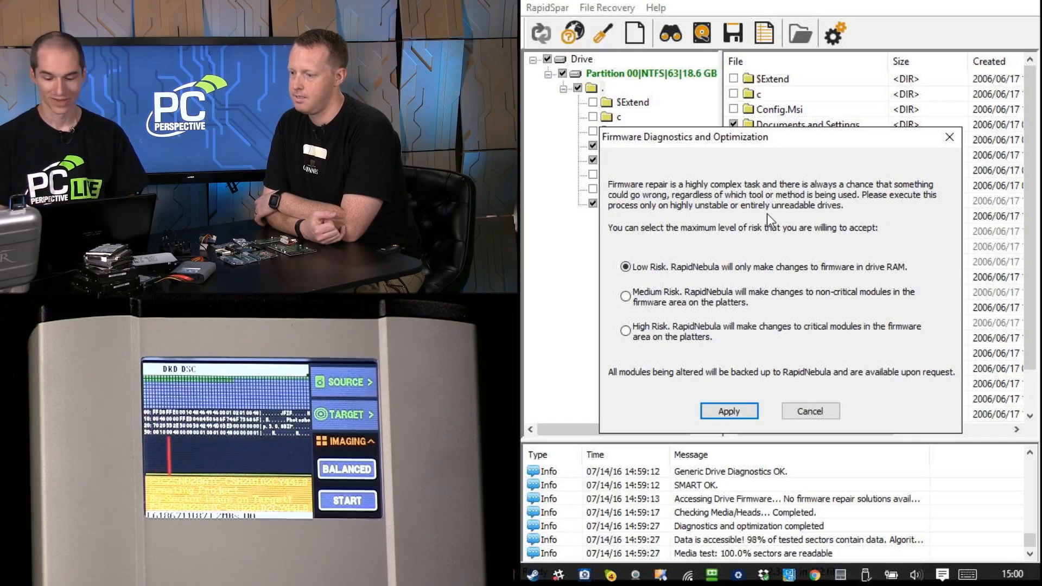
click(810, 410)
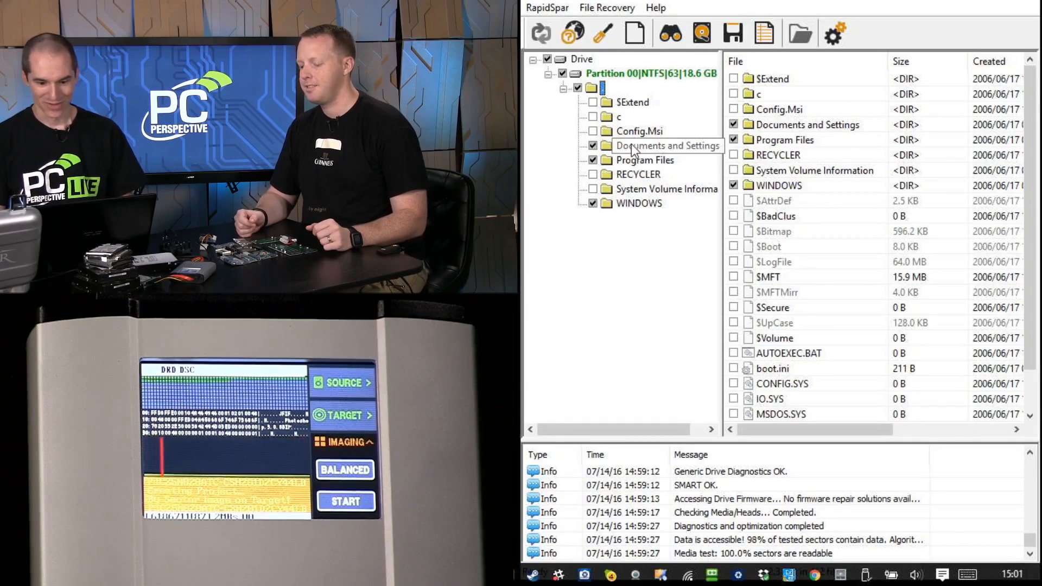
Navigate to All Users Sample Pictures and preview the recovered Winter.jpg.
click(648, 145)
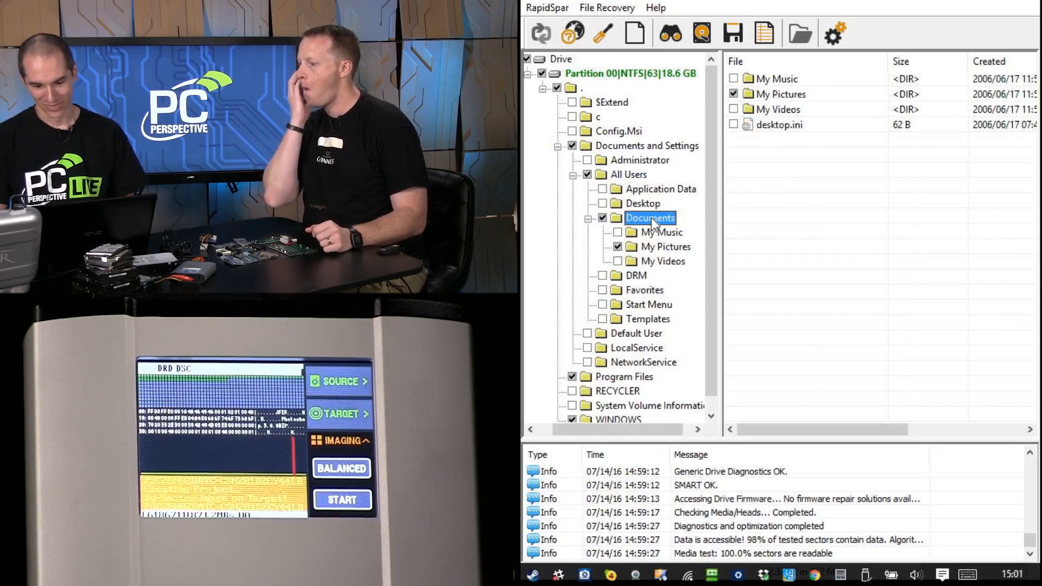
click(588, 248)
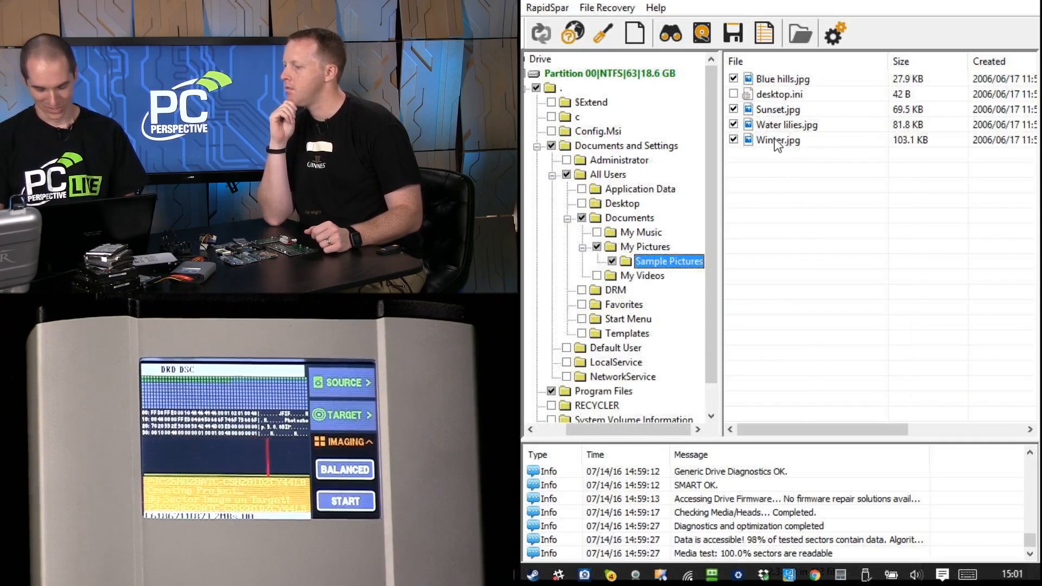
right_click(777, 140)
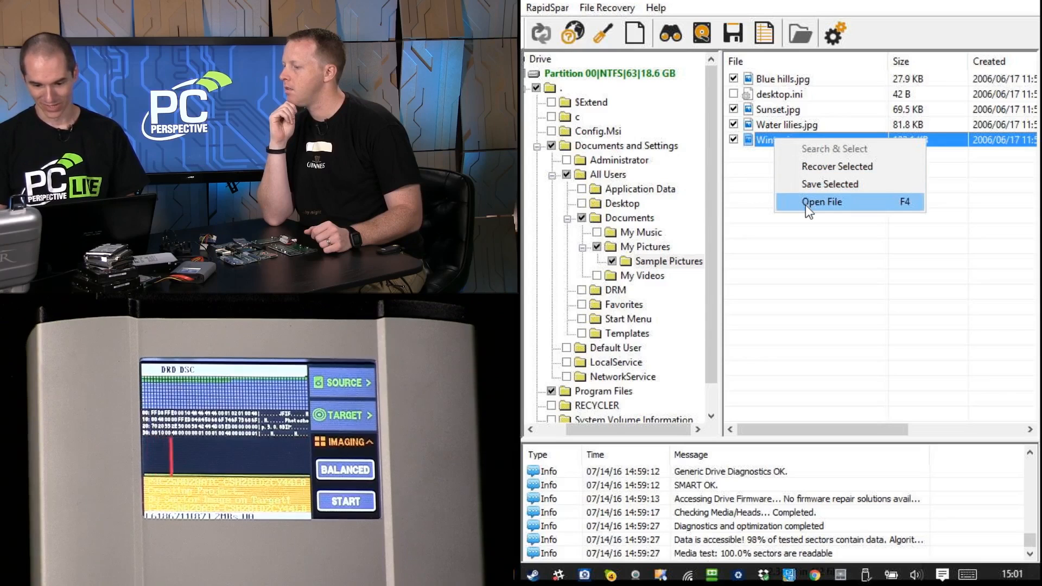
click(821, 202)
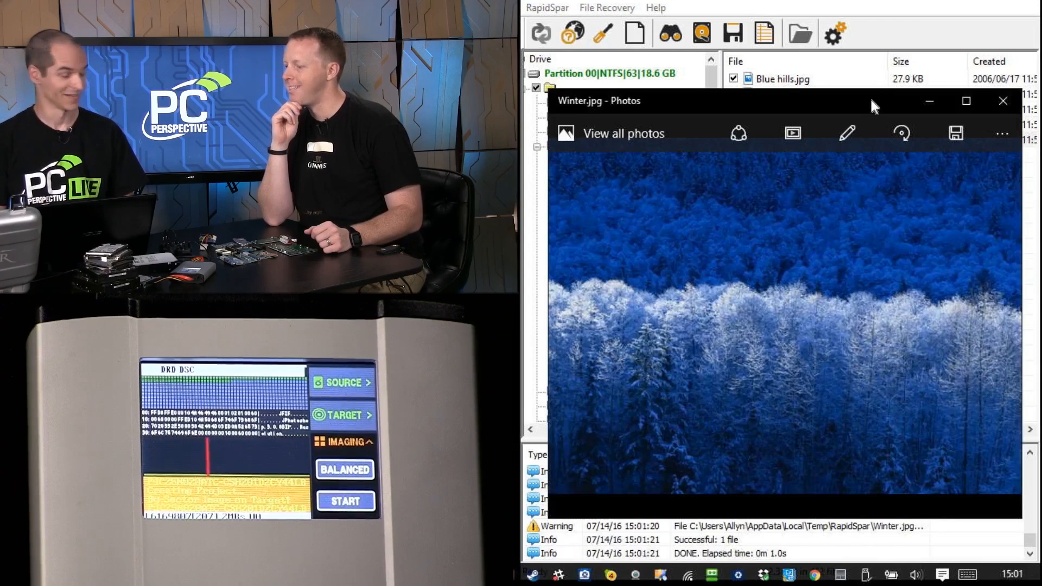
Close the Winter.jpg preview, review the Save Files dialog for checked files, then cancel it.
click(989, 102)
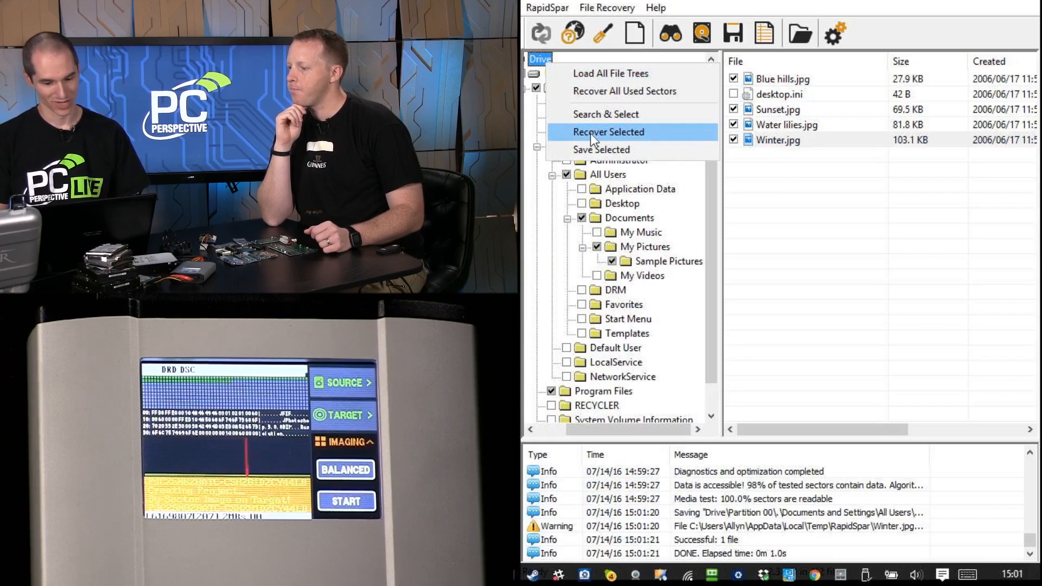
click(601, 150)
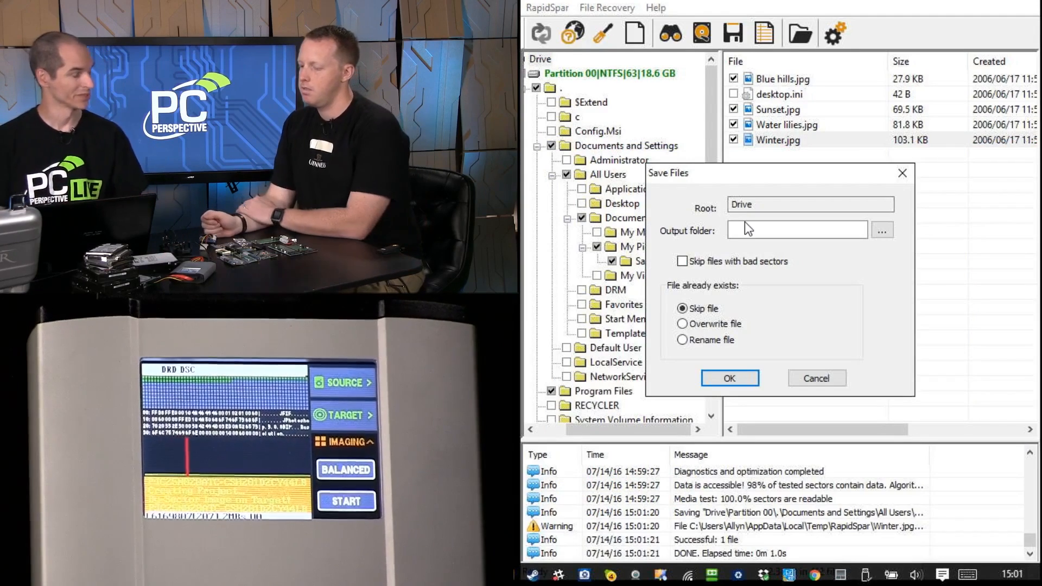
click(729, 378)
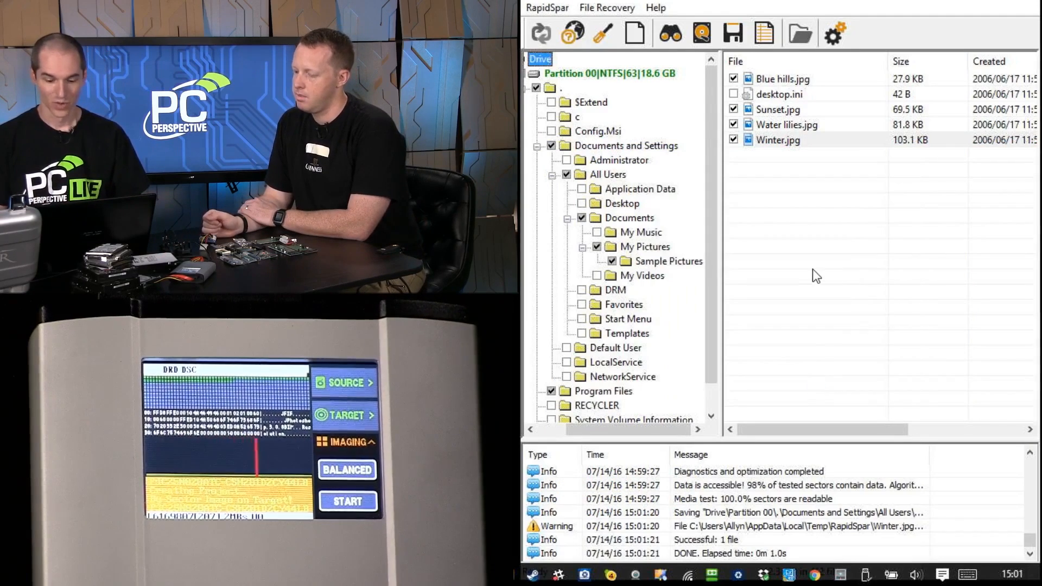